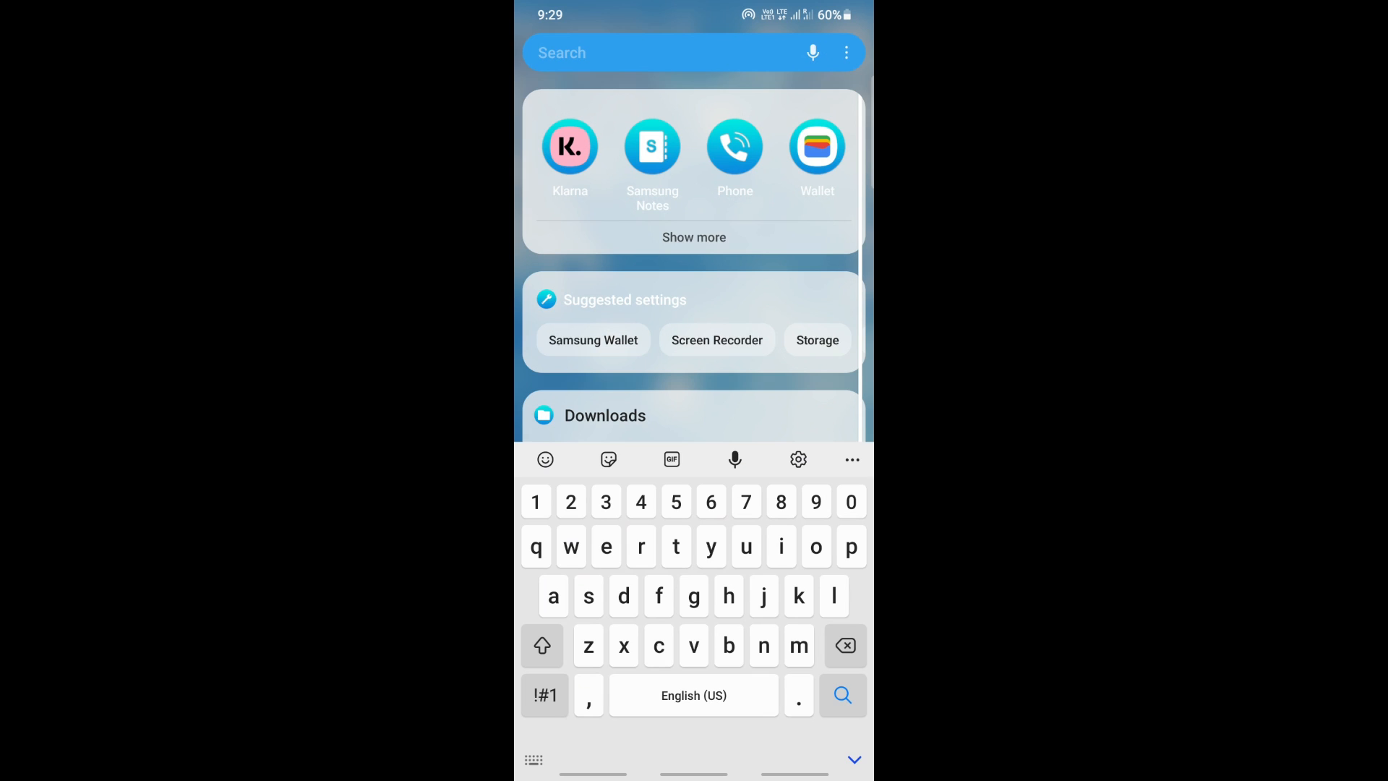
Launch Klarna from search results and go to the Shop home with recommended stores
click(570, 146)
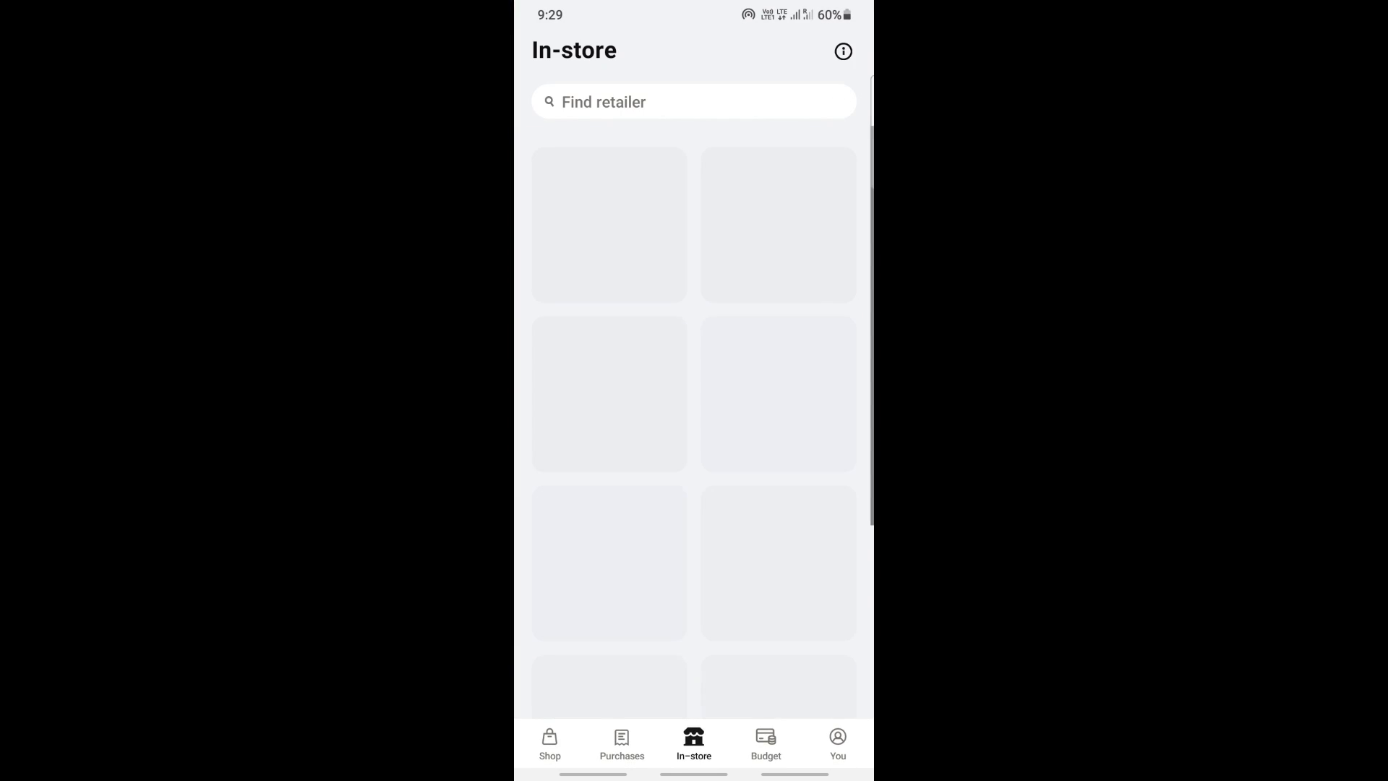
click(550, 741)
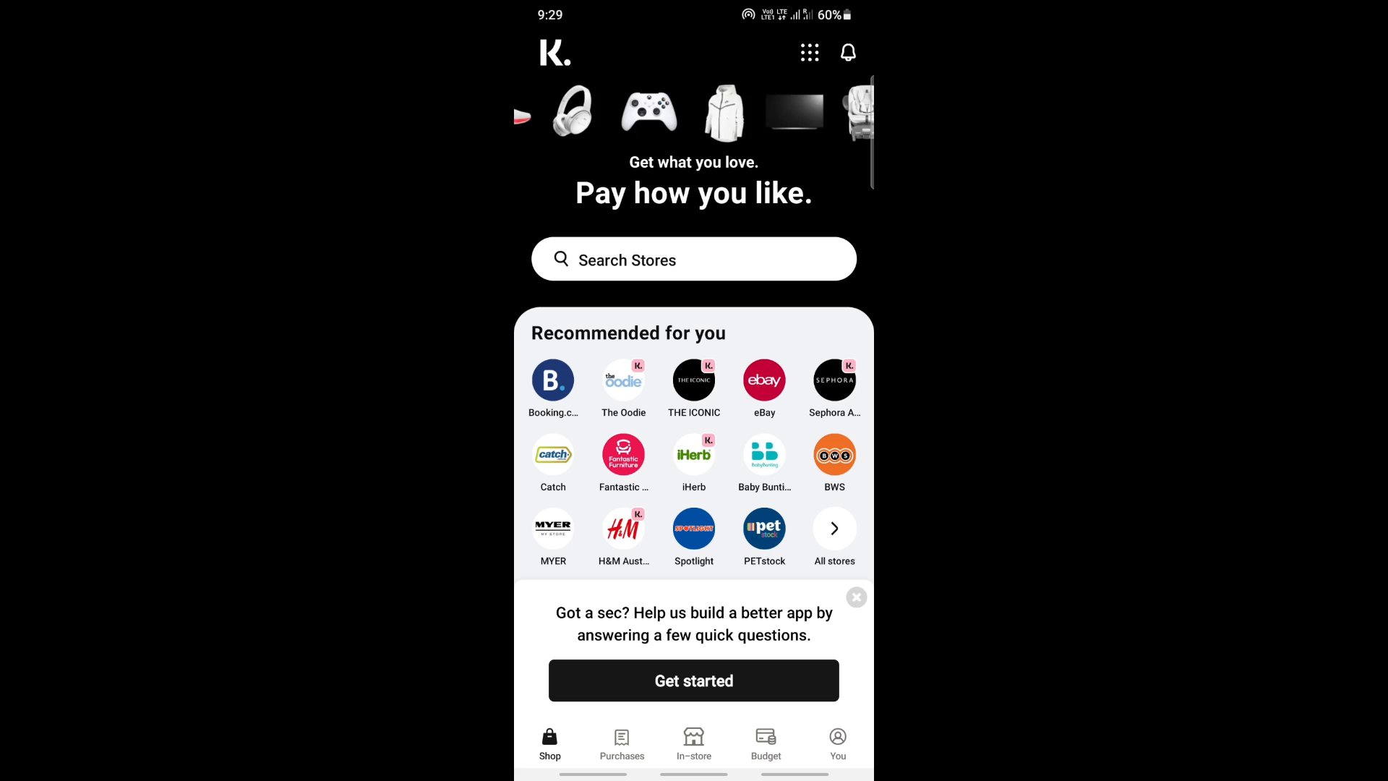
Search in-store retailers for 'steam' and open the Steam Games page
click(692, 741)
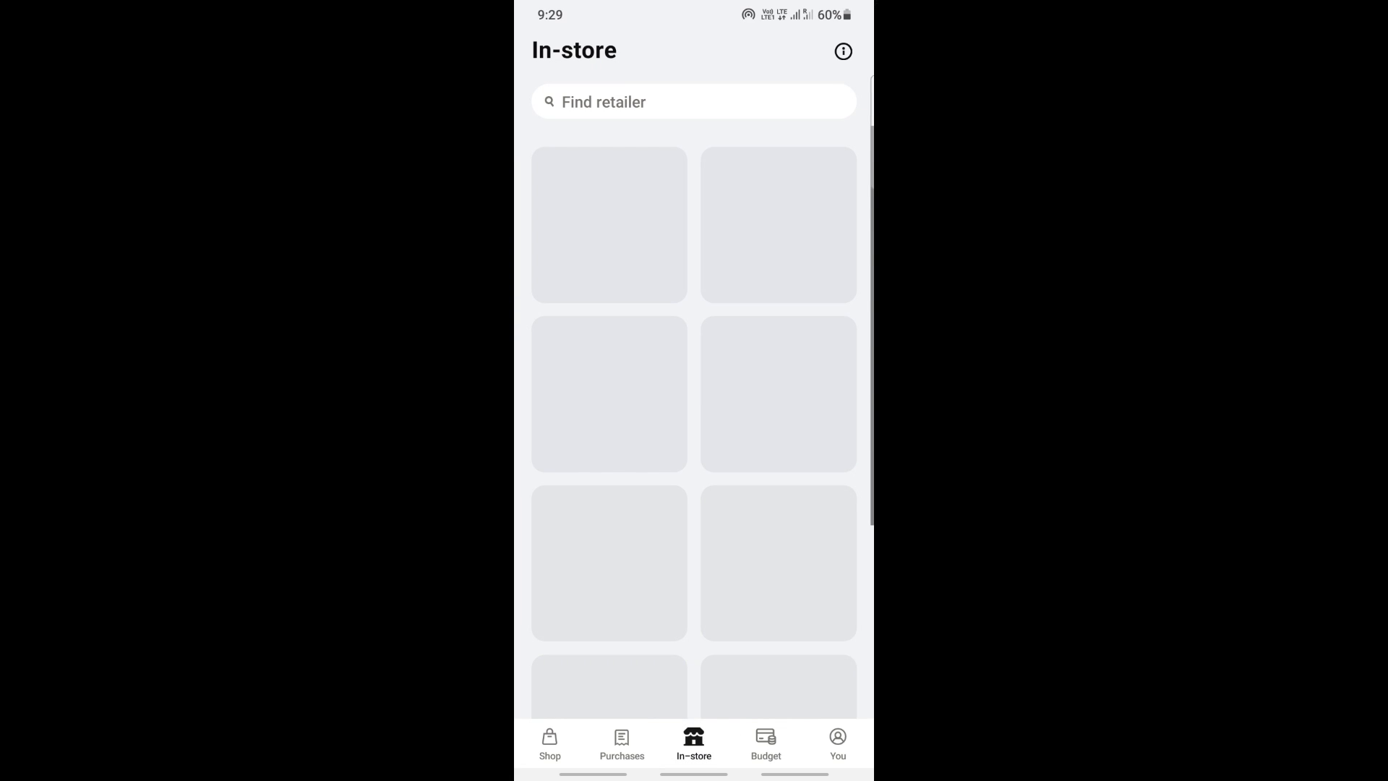
text(steam)
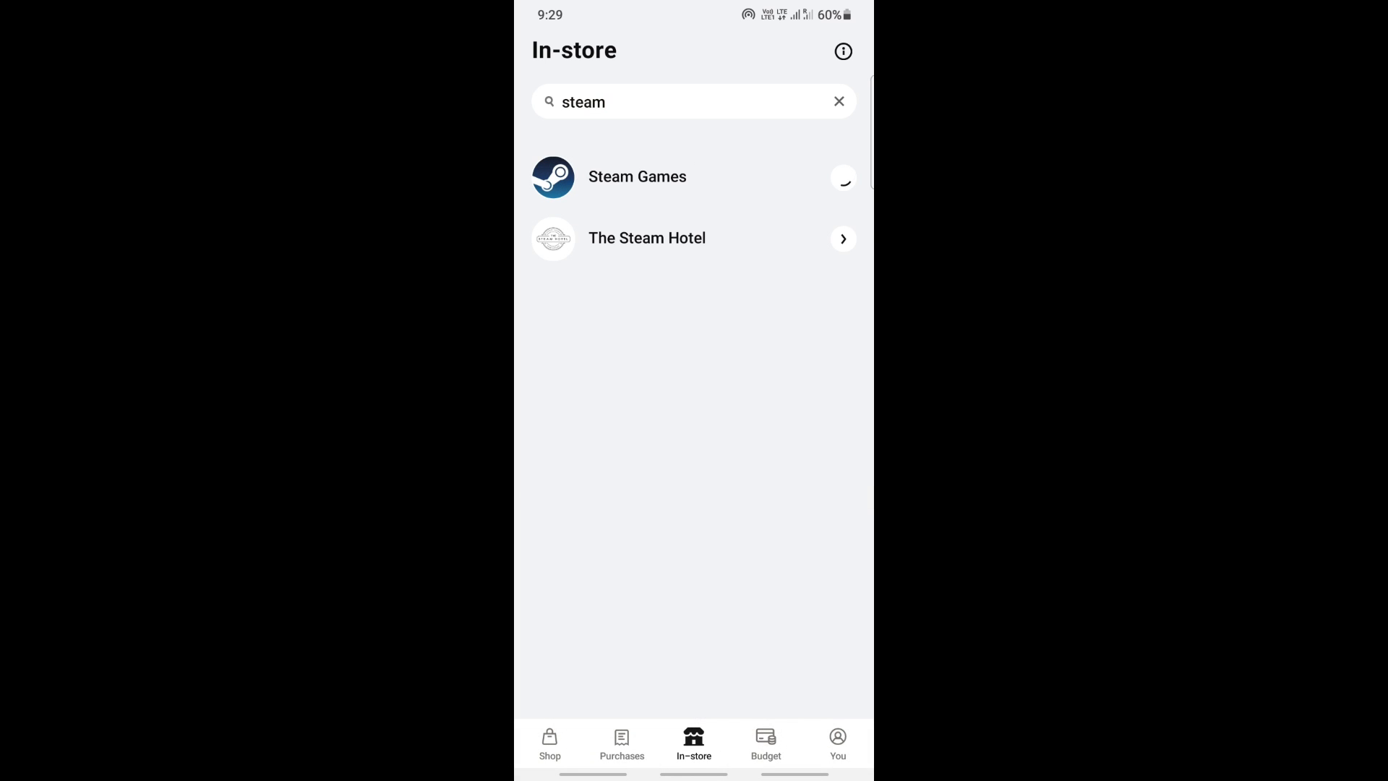
click(637, 176)
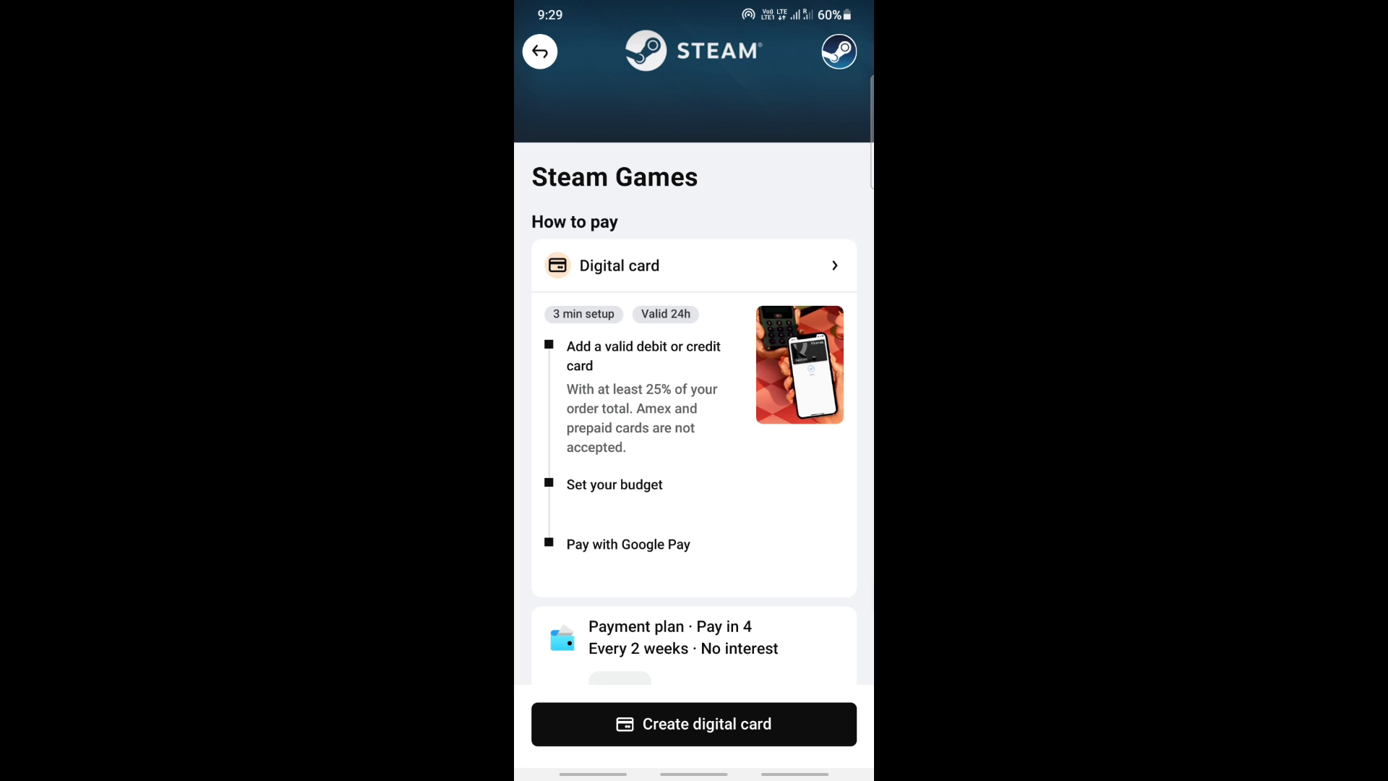
Create a Steam Games digital card with a $10 limit and accept the four $2.50 installments
click(694, 723)
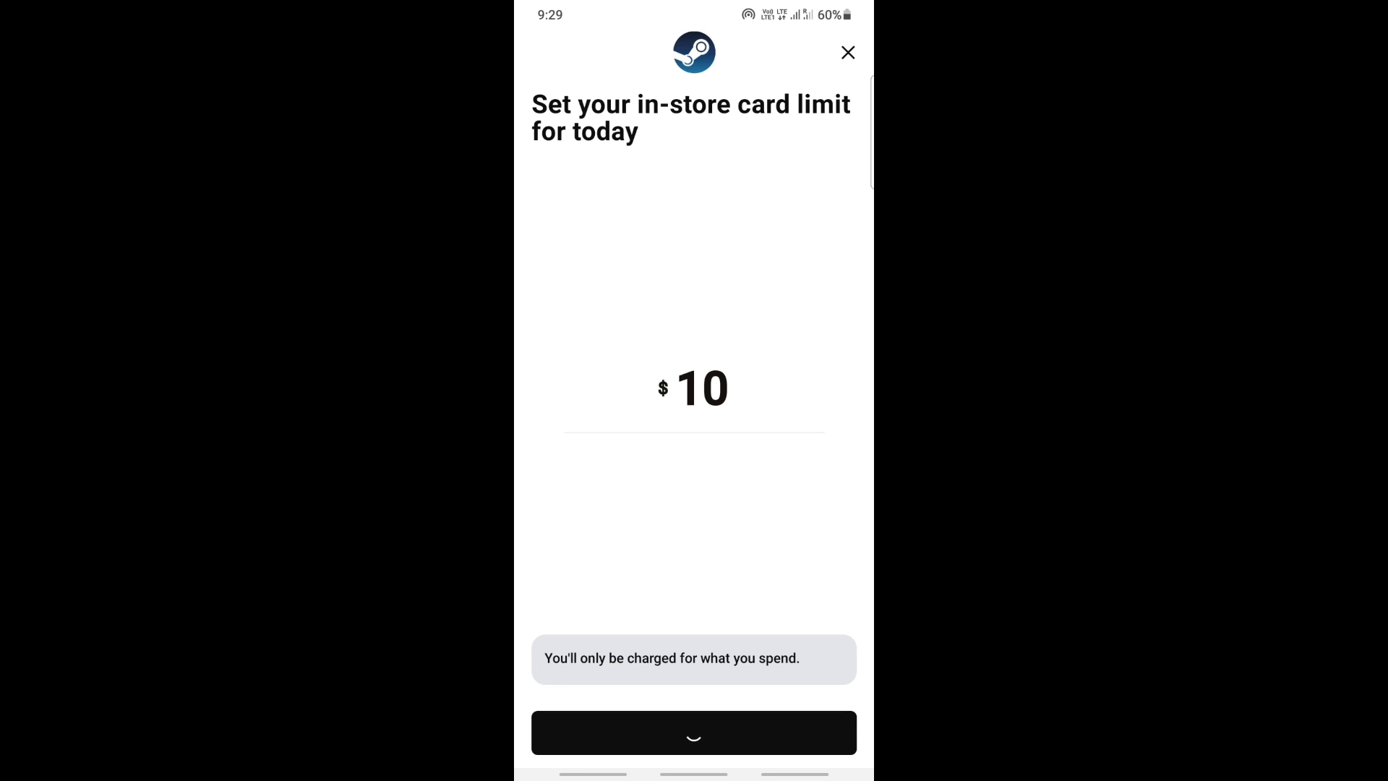
click(693, 731)
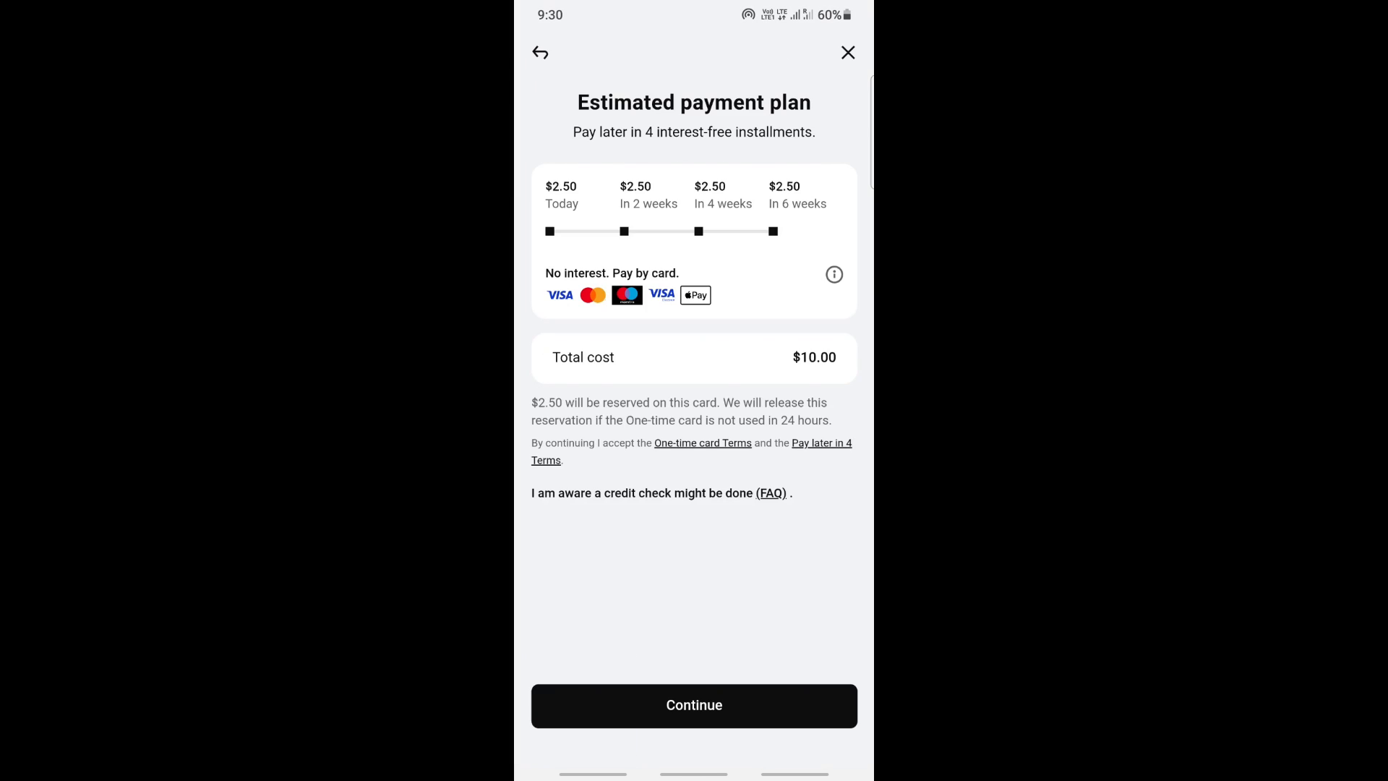
click(694, 704)
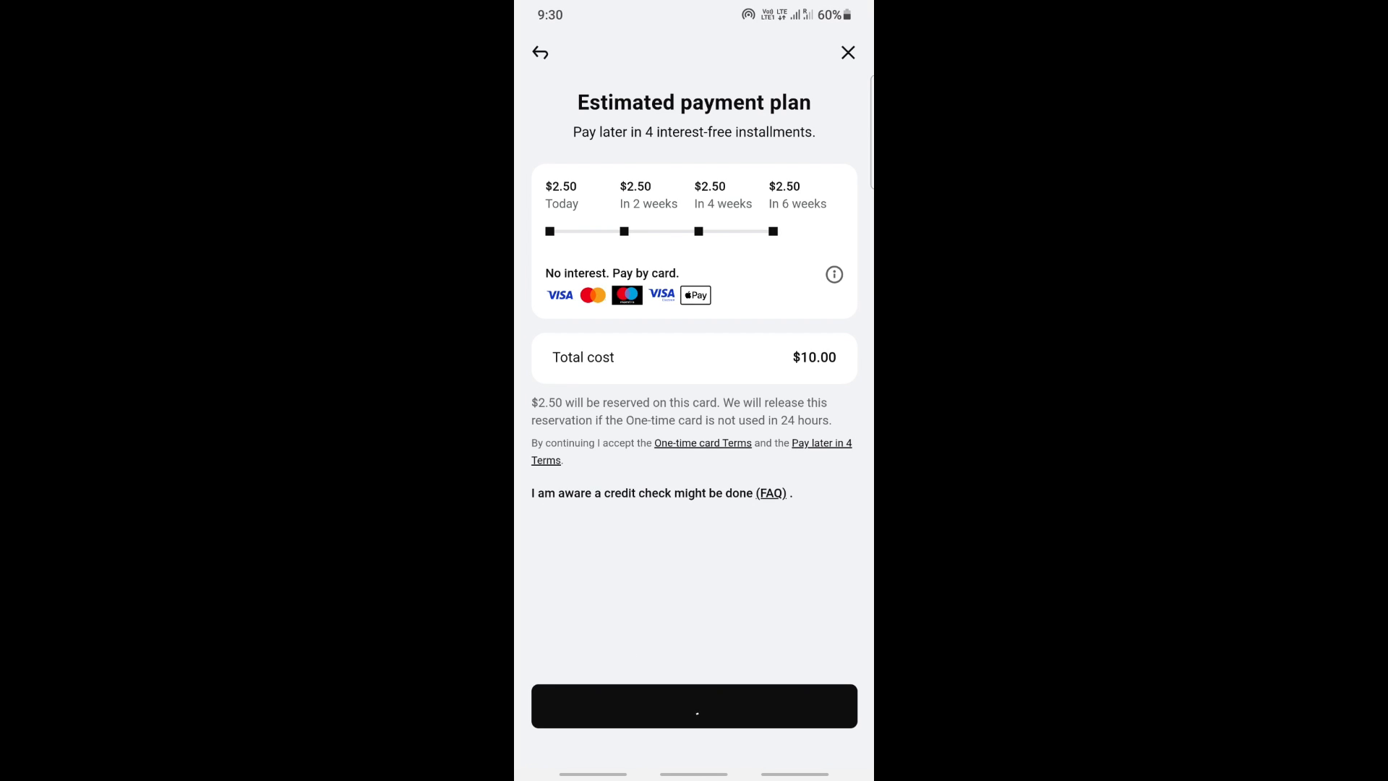
Review the Pay in 4 summary charged to the Mastercard and confirm it
click(694, 705)
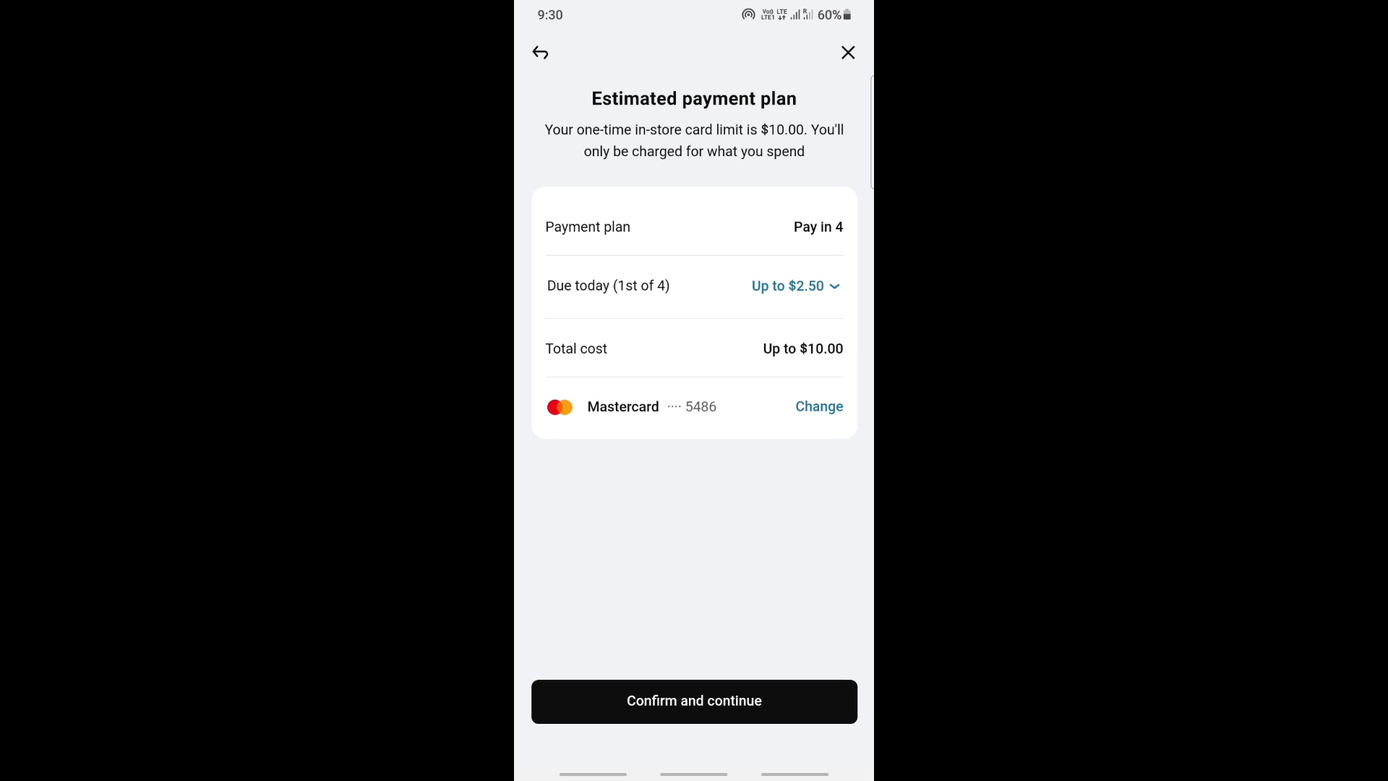
click(694, 700)
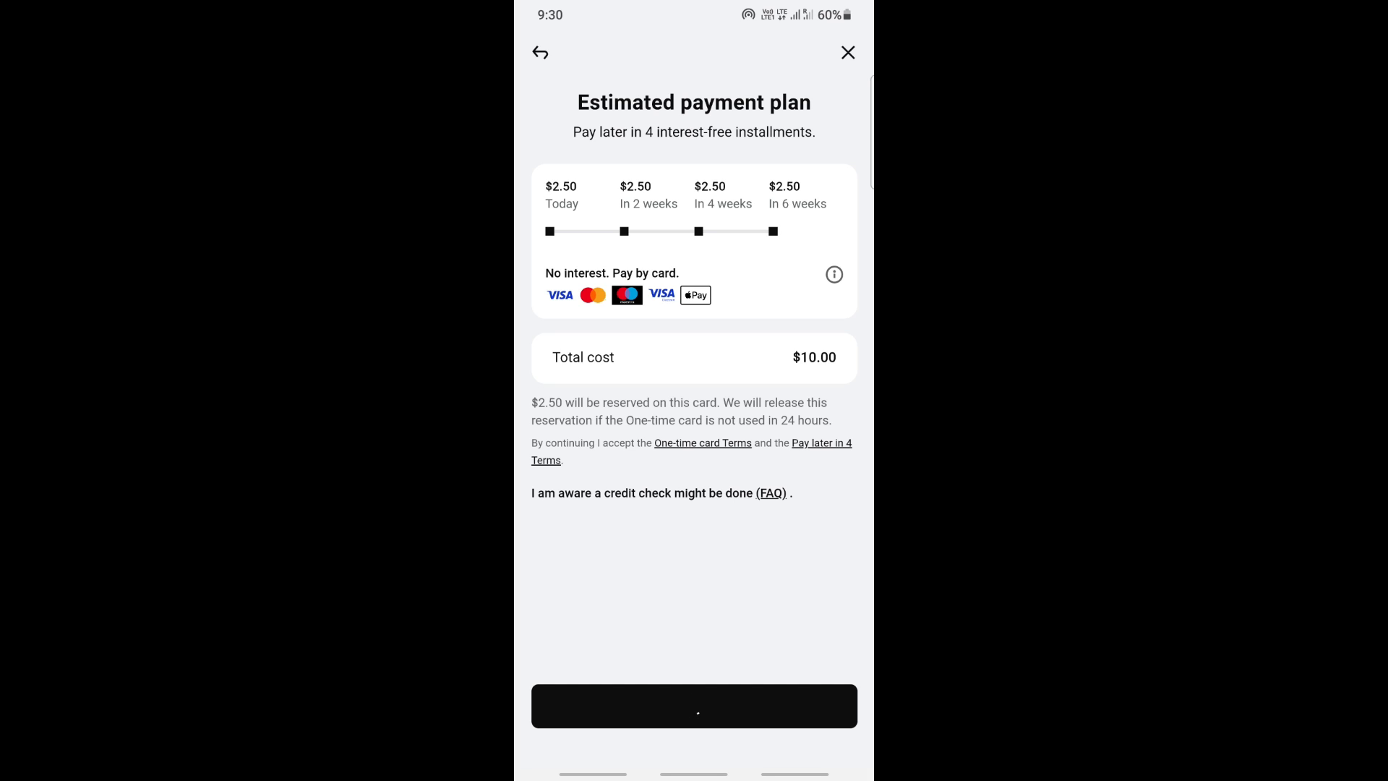
Continue to How it works and expand the Pay with digital card steps (set budget, Google Pay)
click(692, 706)
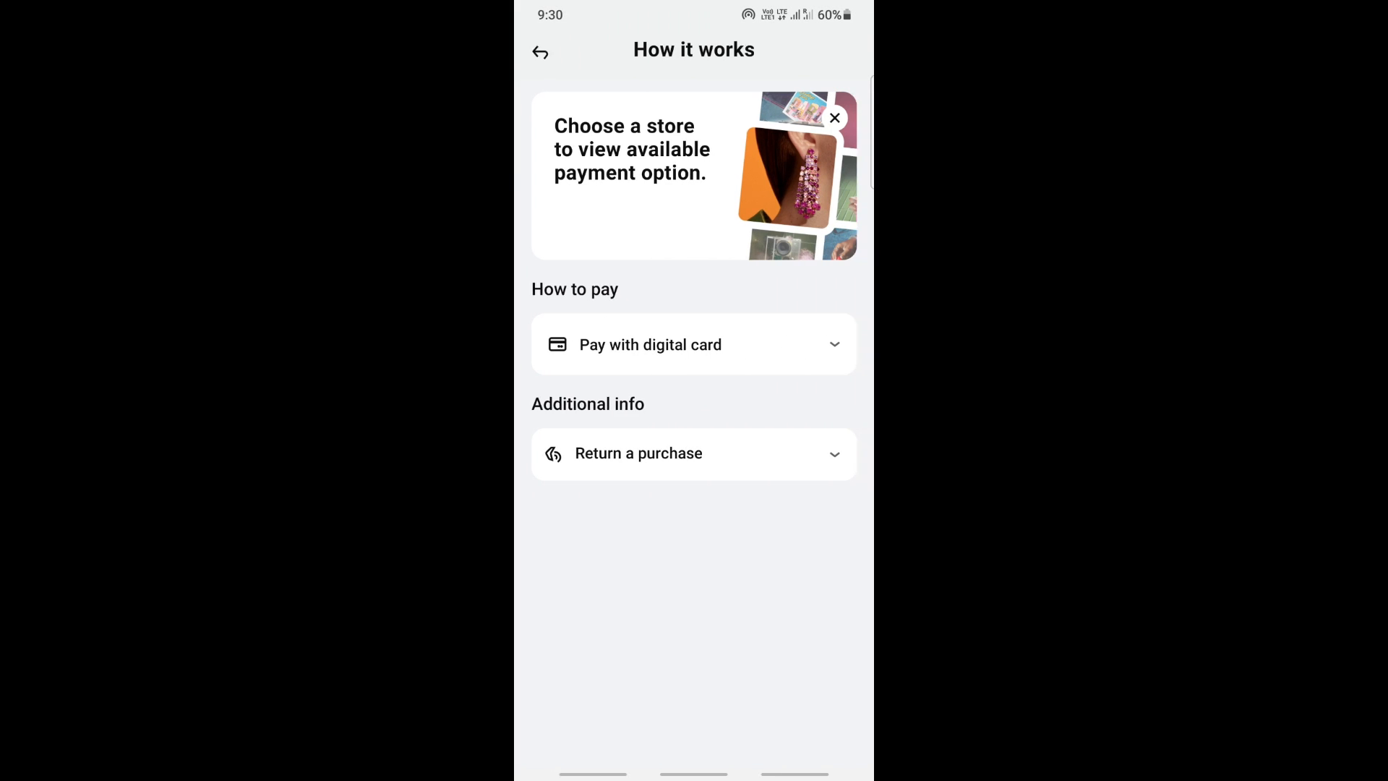
click(693, 344)
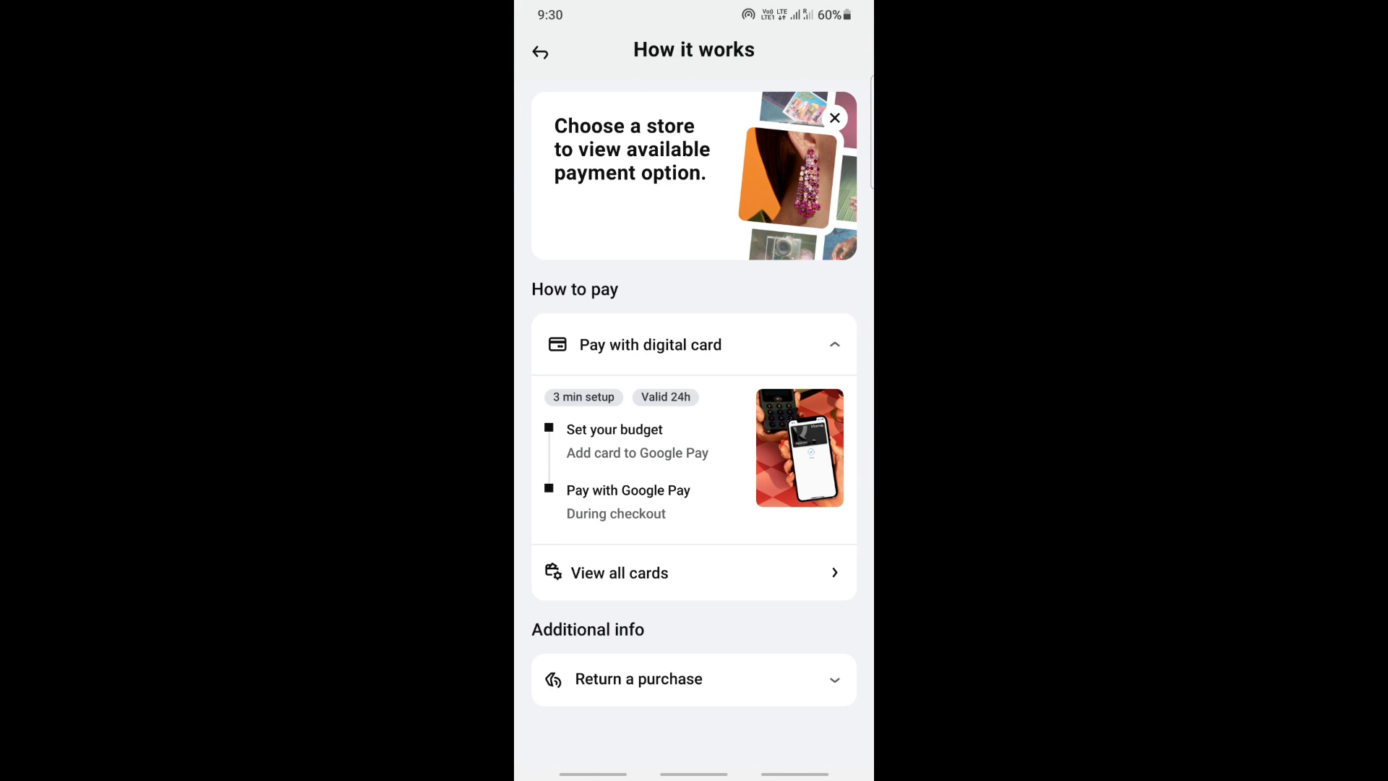